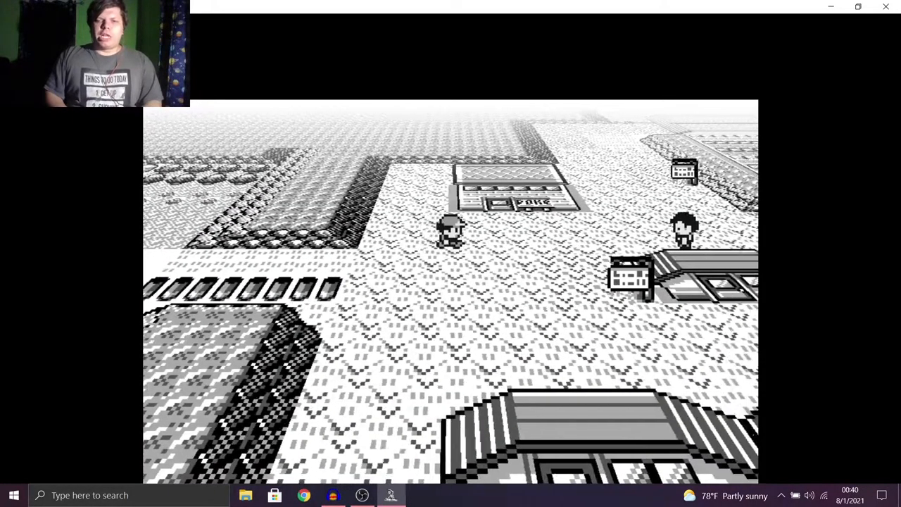
key(Right)
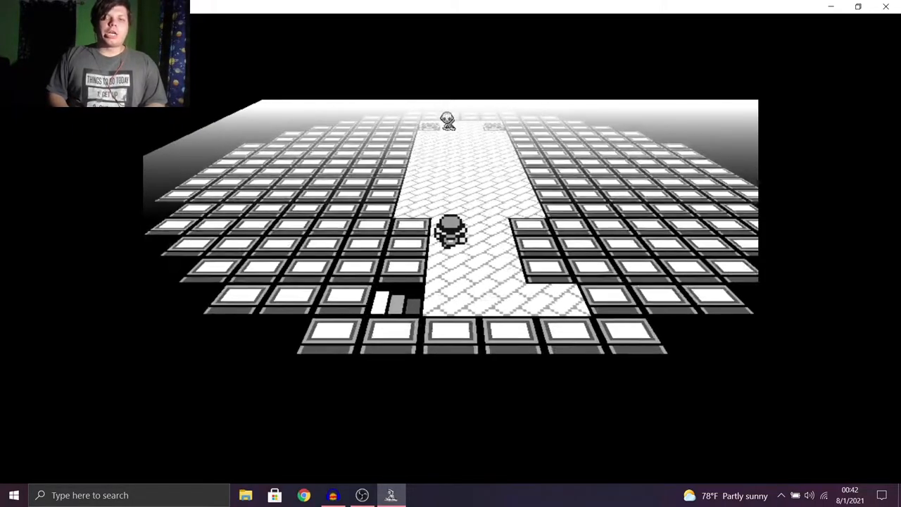
key(up)
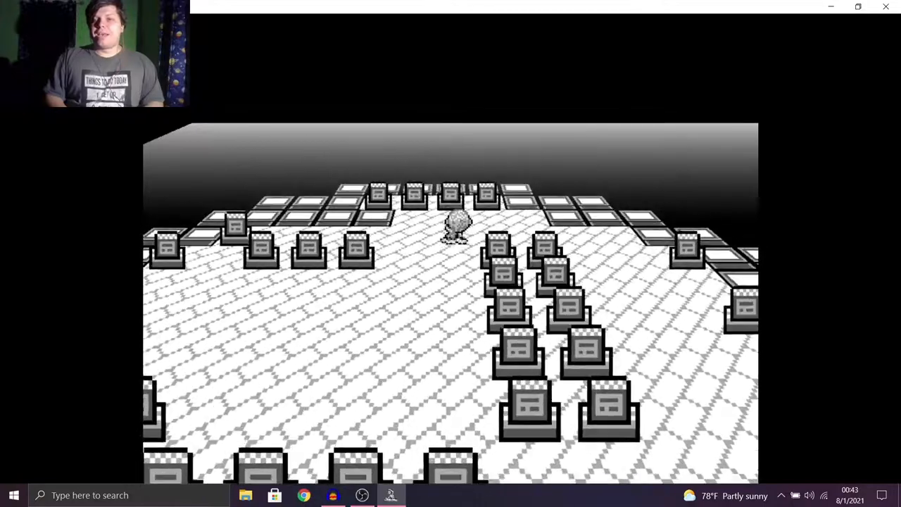
key(Right)
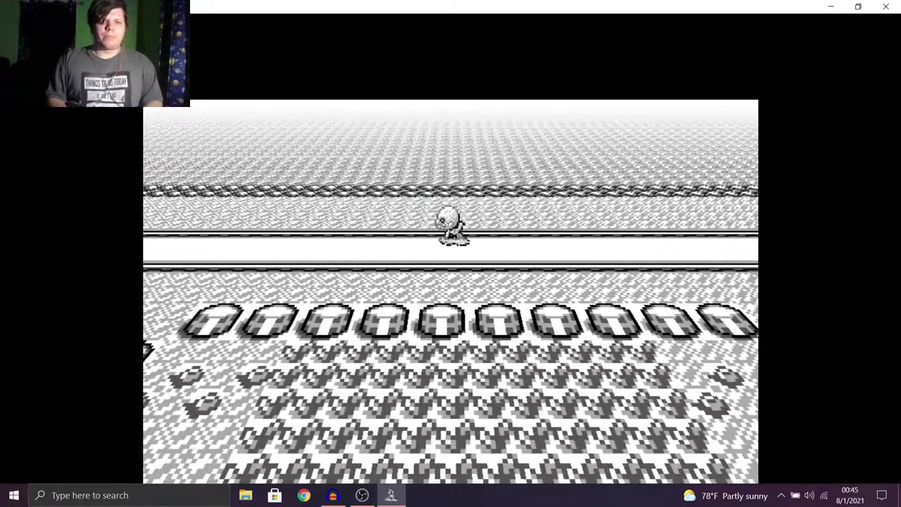
key(down)
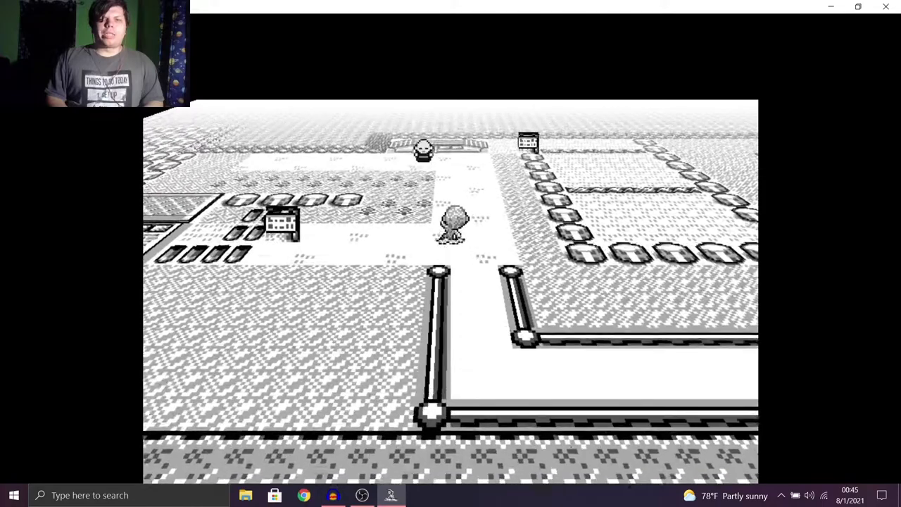
key(Up)
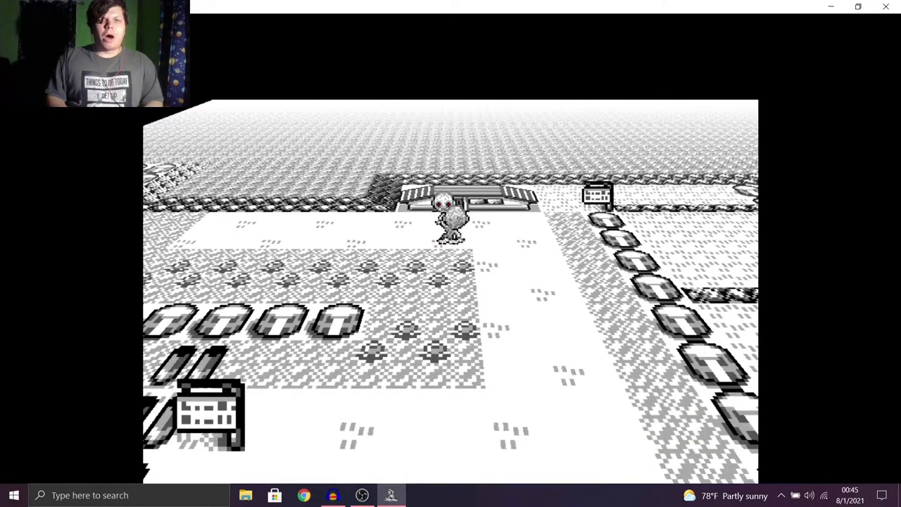
key(Up)
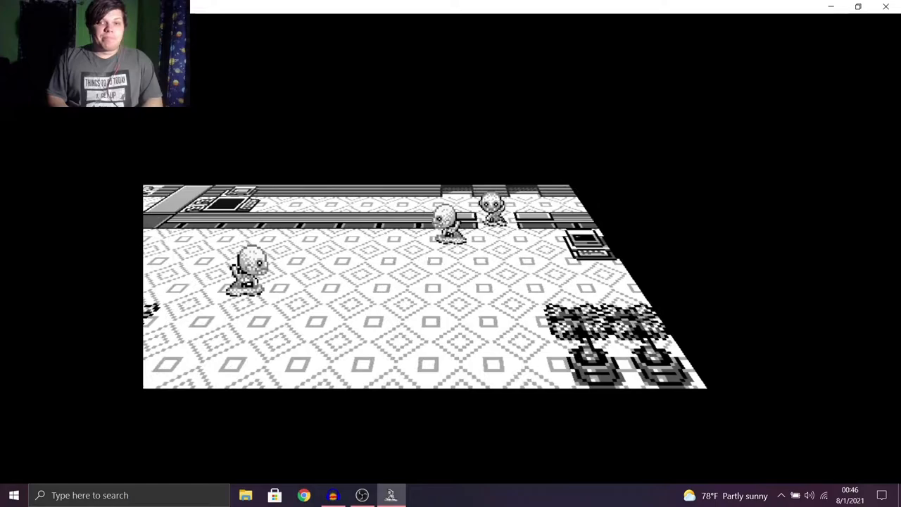
key(Right)
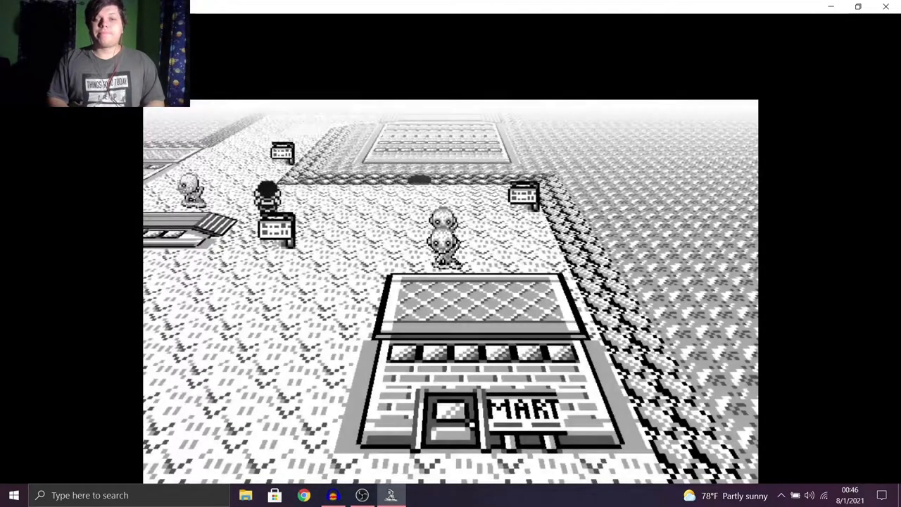
key(up)
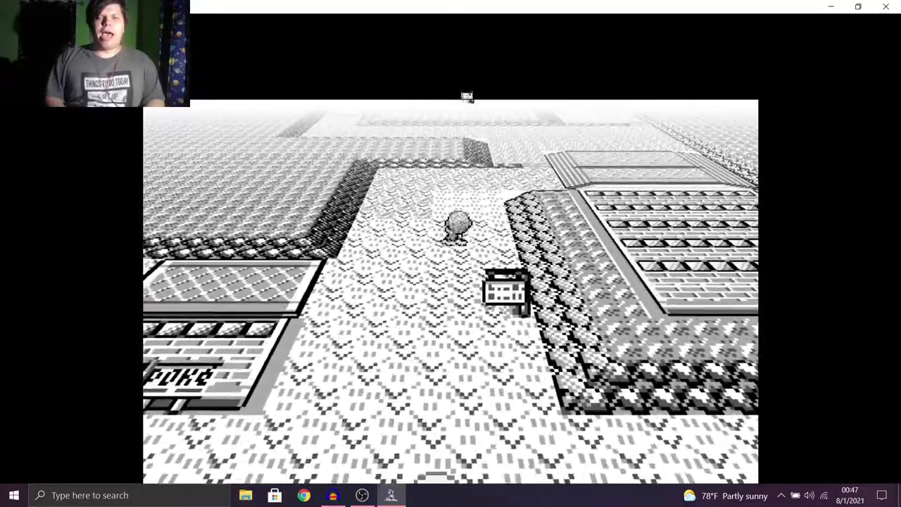
key(Up)
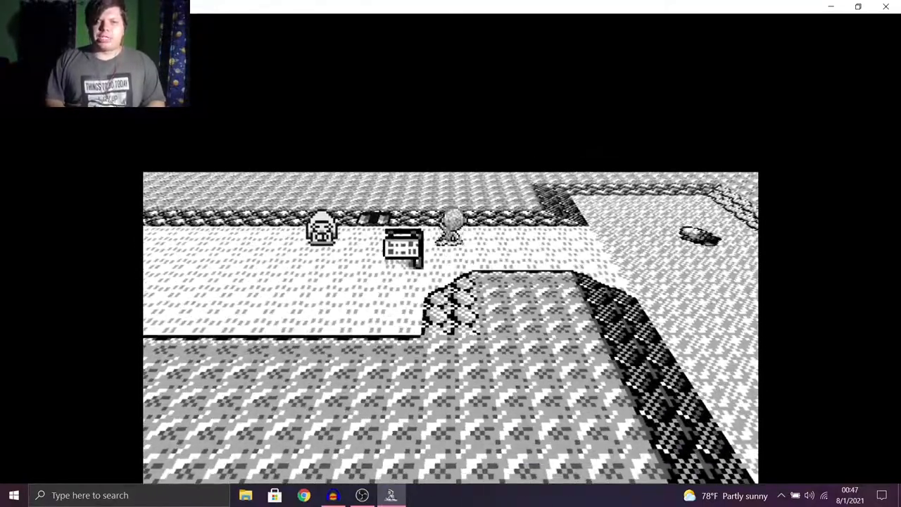
key(Up)
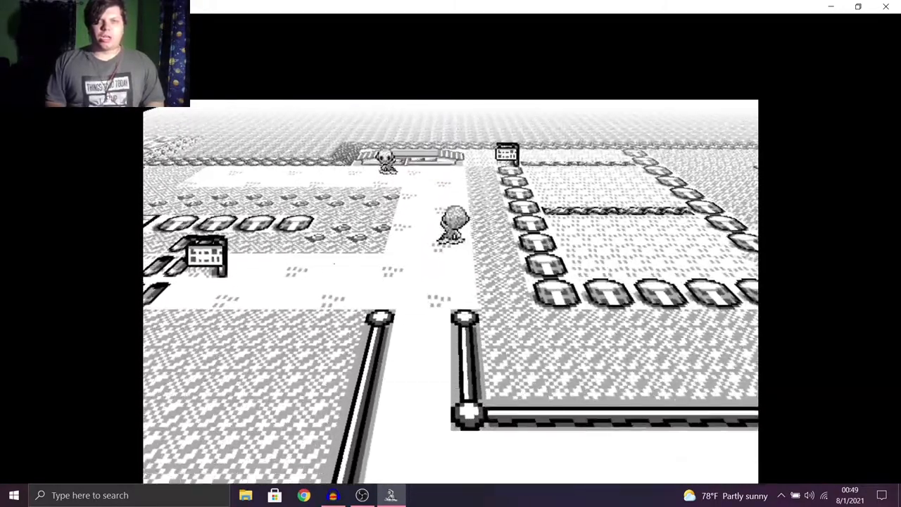
key(Up)
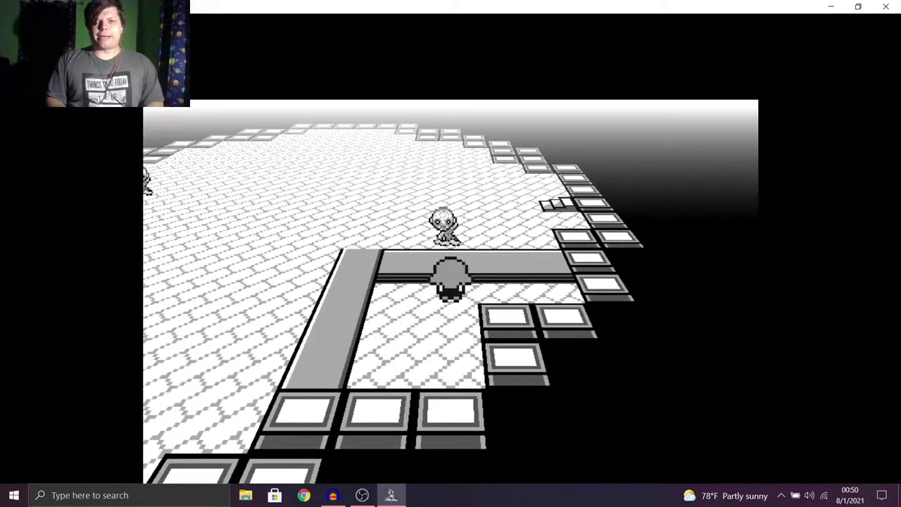
key(Up)
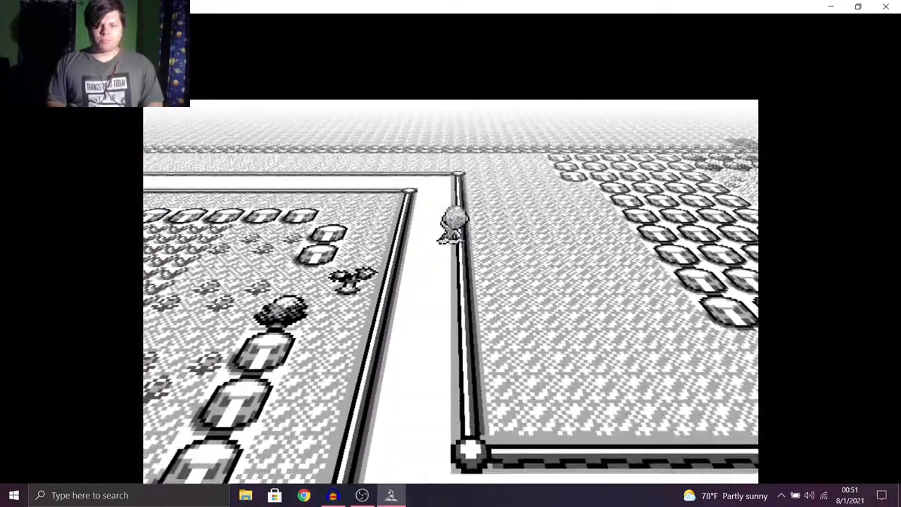
key(Up)
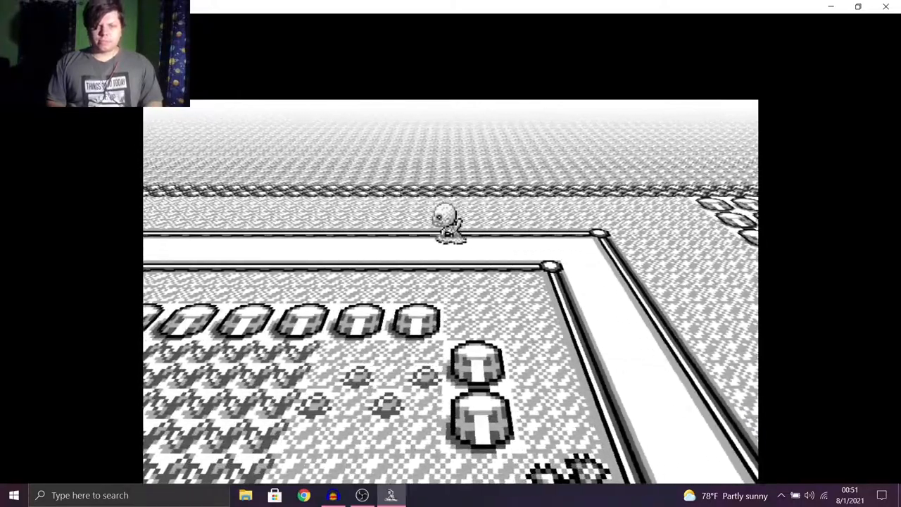
key(Left)
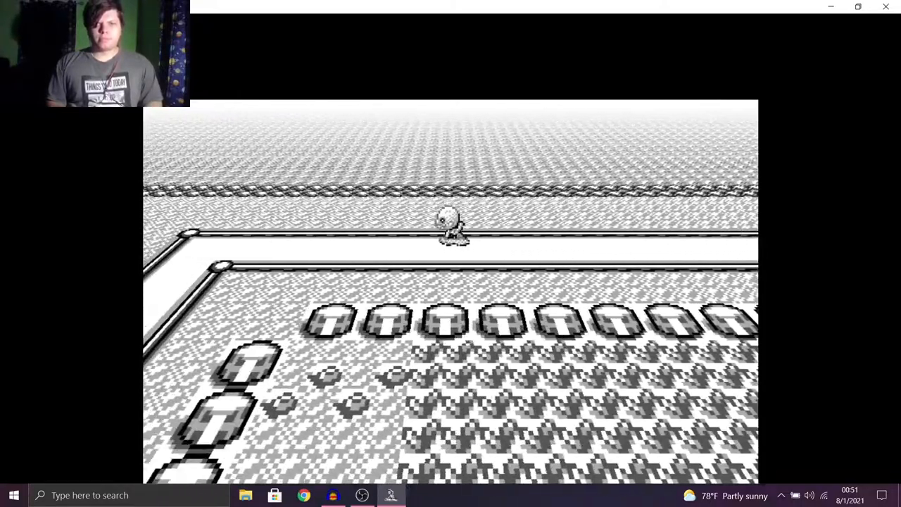